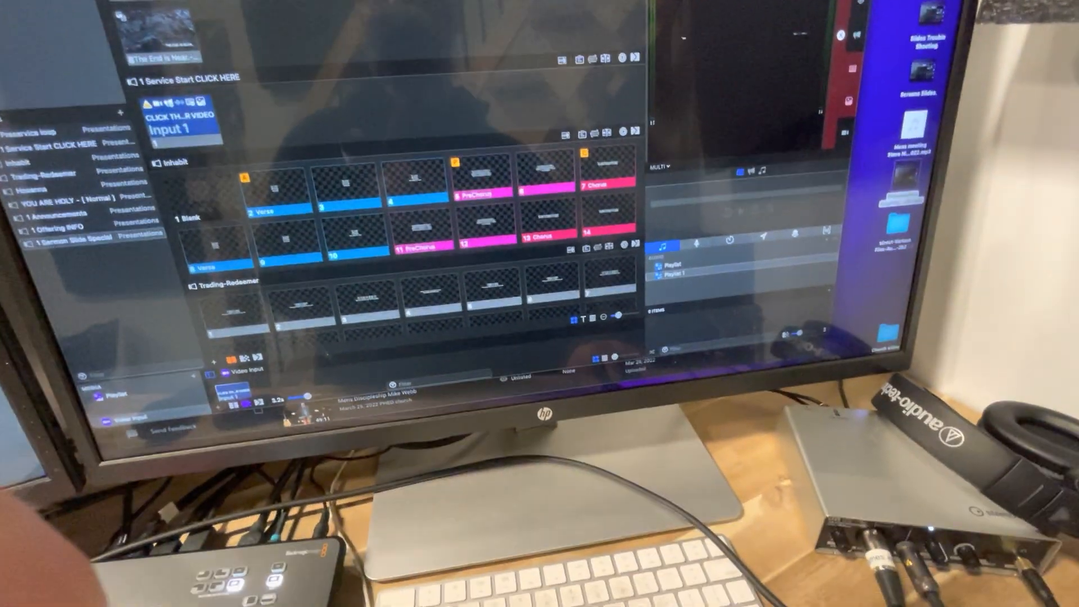
Open Configure Screens and list the displays available for the audience output.
left_click(509, 131)
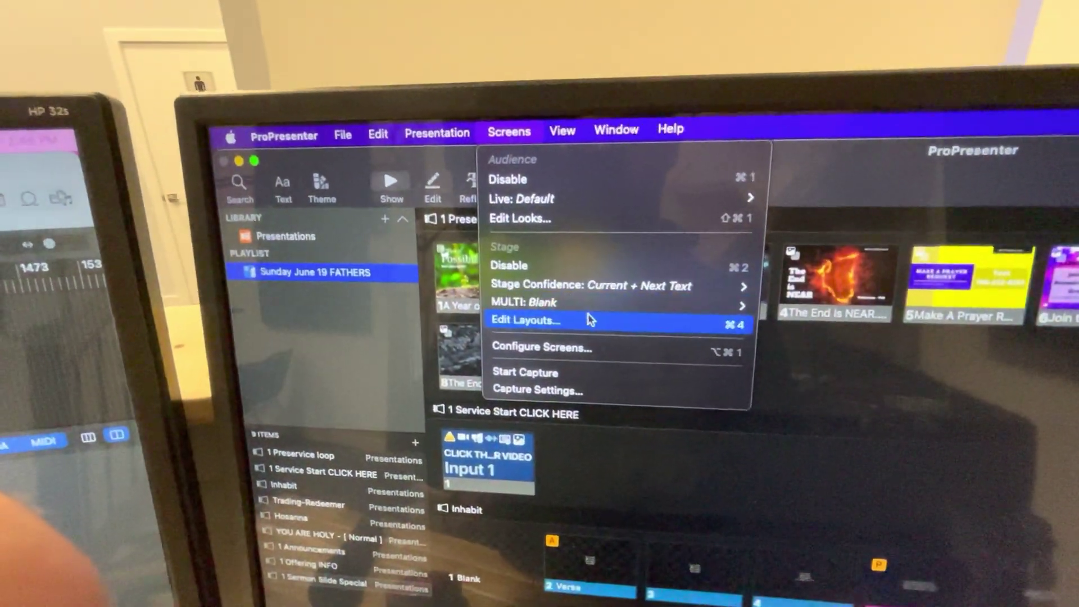
left_click(542, 348)
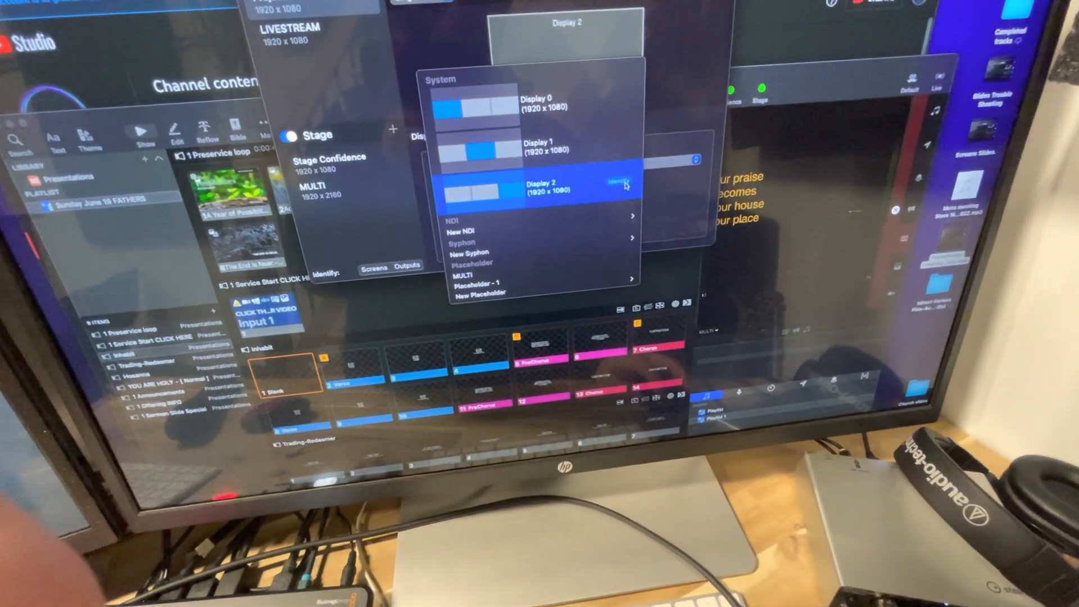
Set Projector APPLE TV's output to Display 2 and close Screen Configuration.
left_click(540, 186)
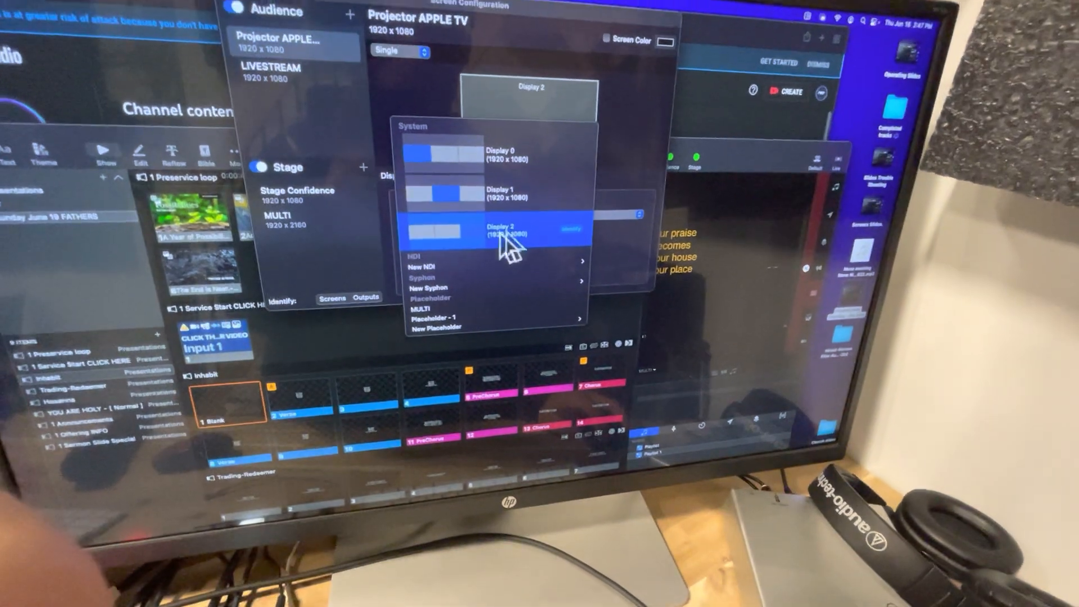
left_click(512, 230)
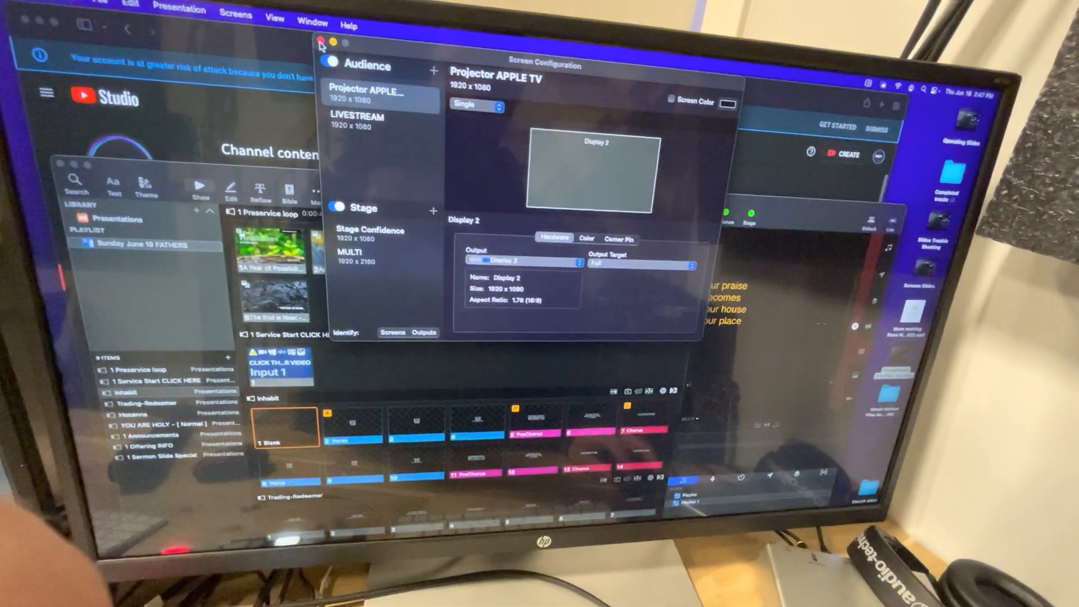
left_click(319, 42)
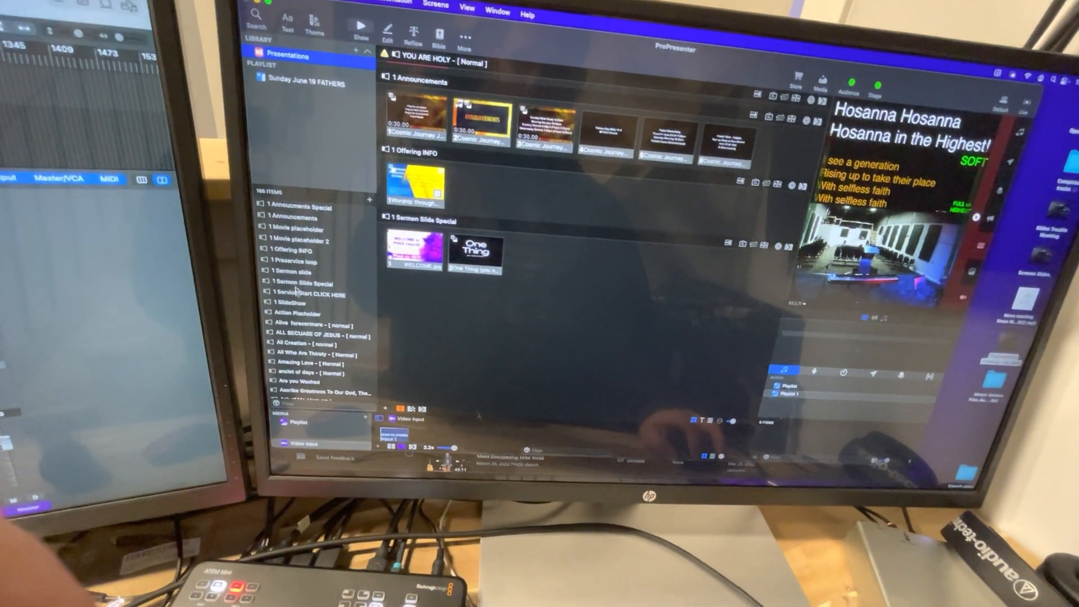
Open the Action Placeholder presentation from the Library list.
left_click(296, 314)
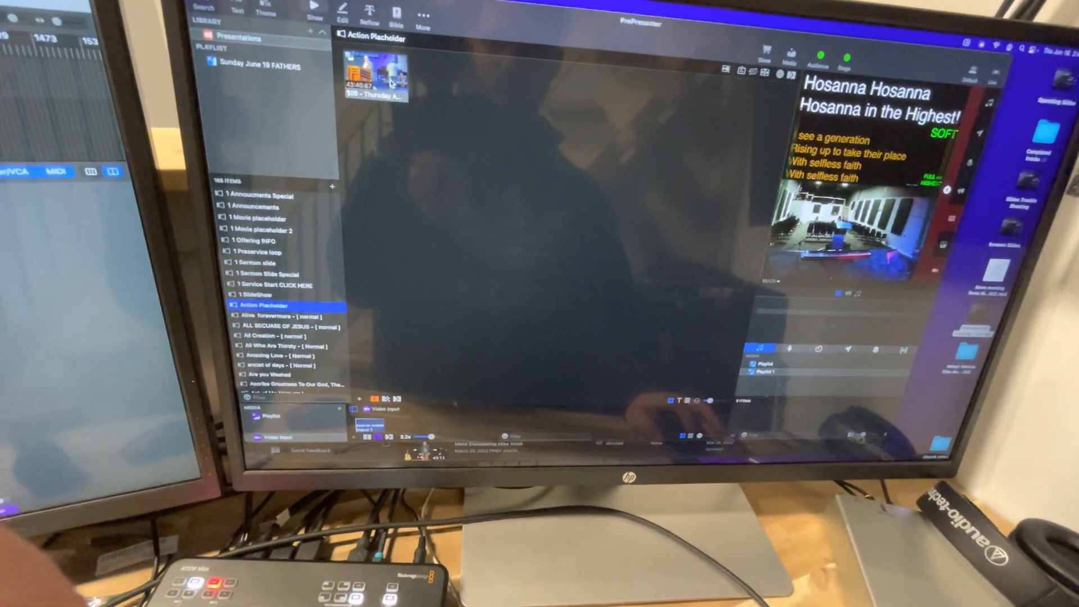